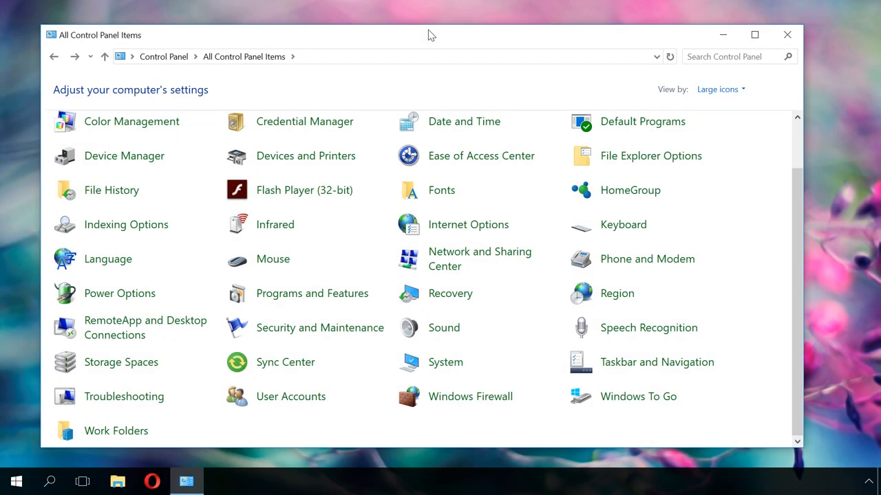
mouse_move(574, 91)
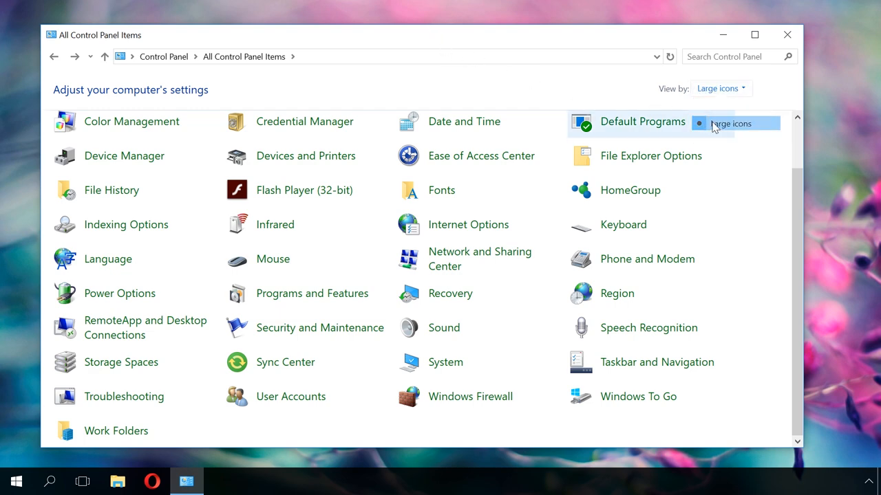
mouse_move(471, 396)
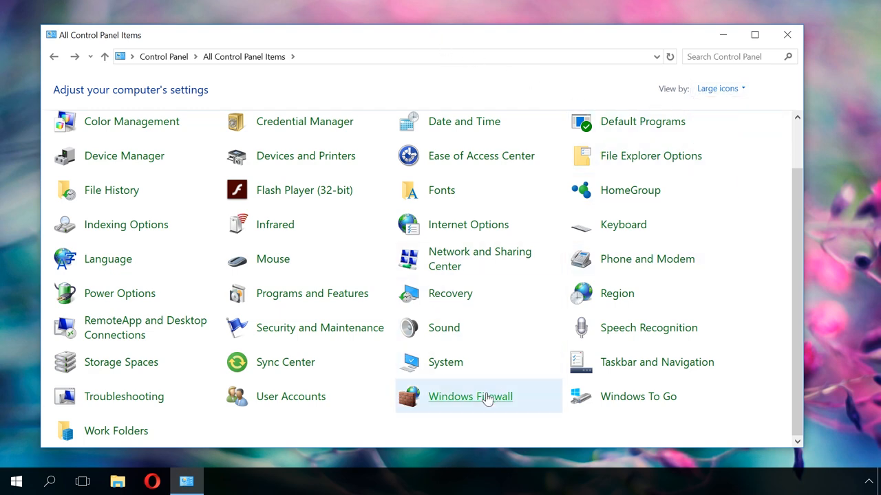
Step: Go to the Windows Firewall page from All Control Panel Items
click(471, 396)
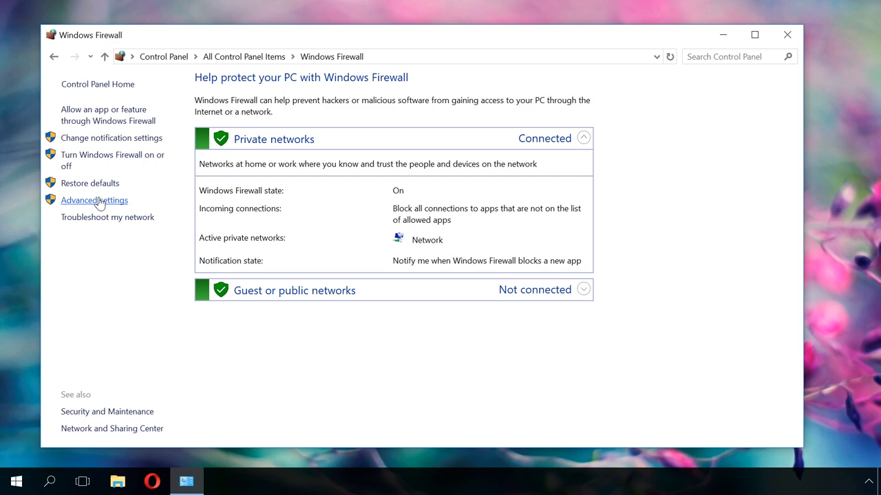
Step: Launch the advanced firewall console via Advanced settings in the left pane
click(93, 201)
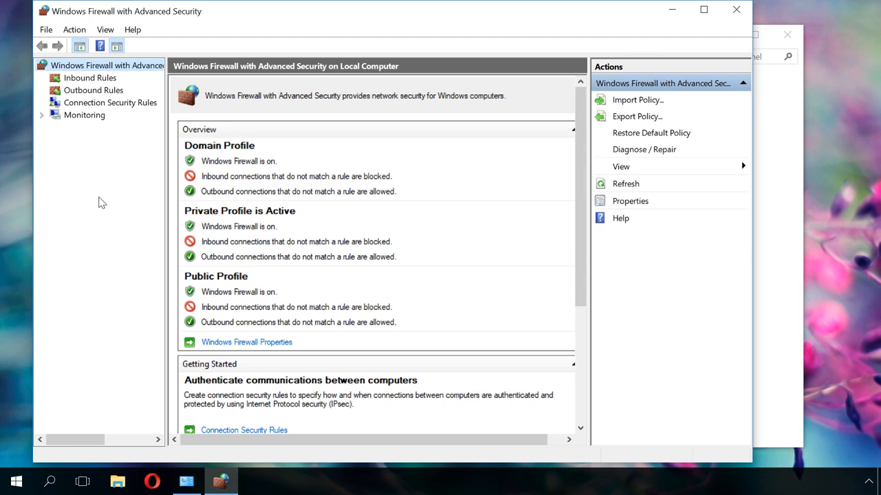
Step: Maximize the console, show Outbound Rules and start the New Outbound Rule Wizard
click(703, 10)
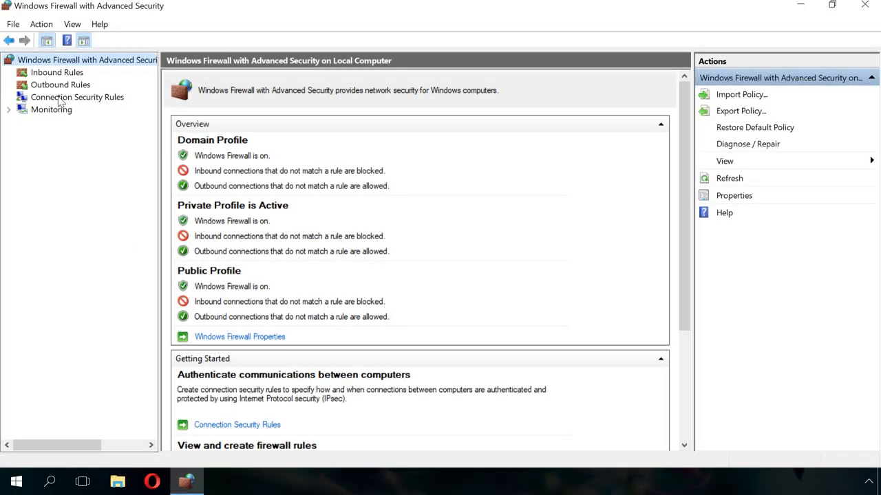
click(61, 86)
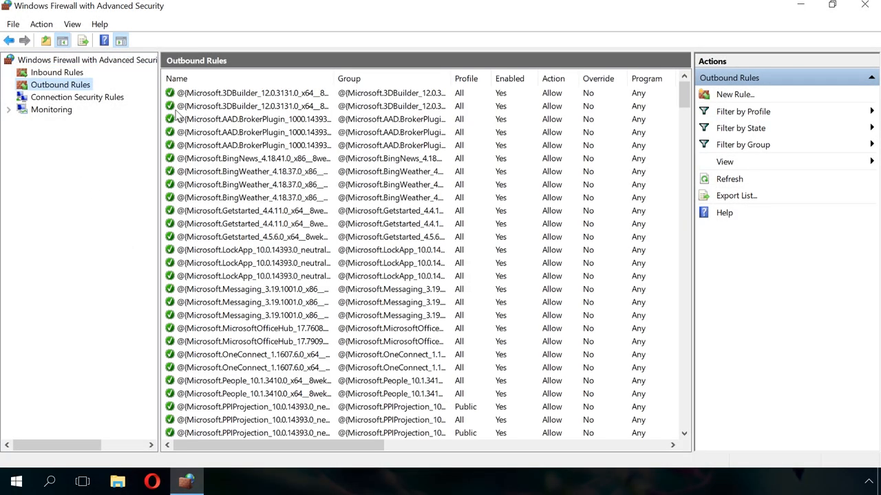
scroll(down, 3)
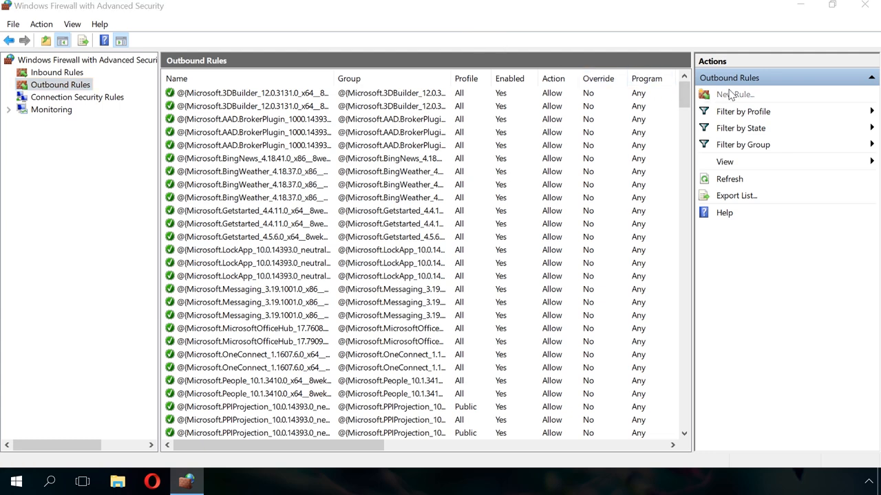
click(735, 93)
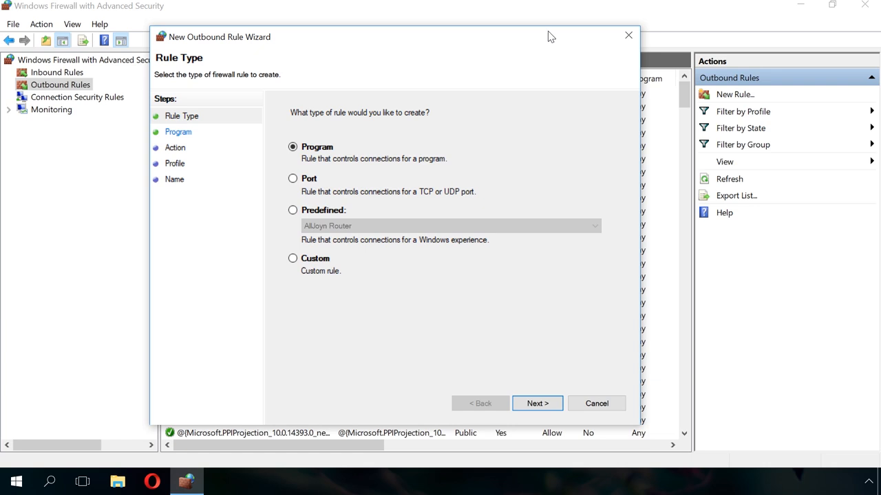
Step: Choose a Program rule and set its program path to opera.exe from the Opera folder
click(536, 403)
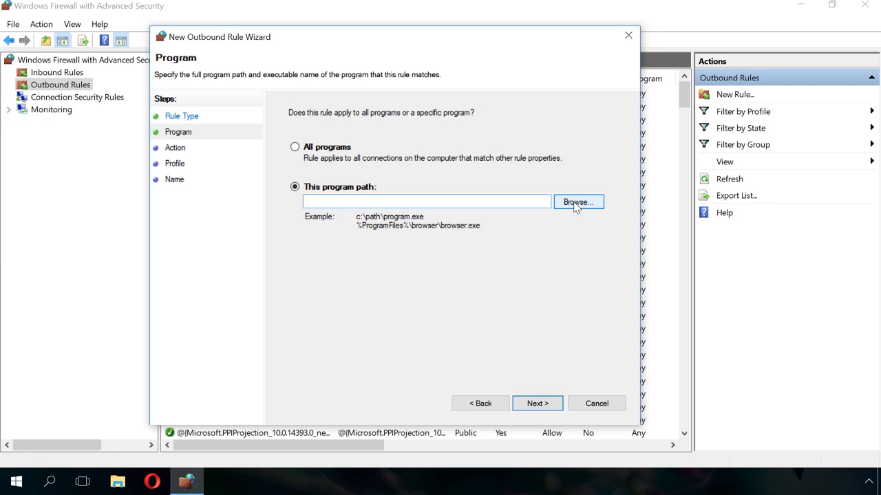
click(576, 201)
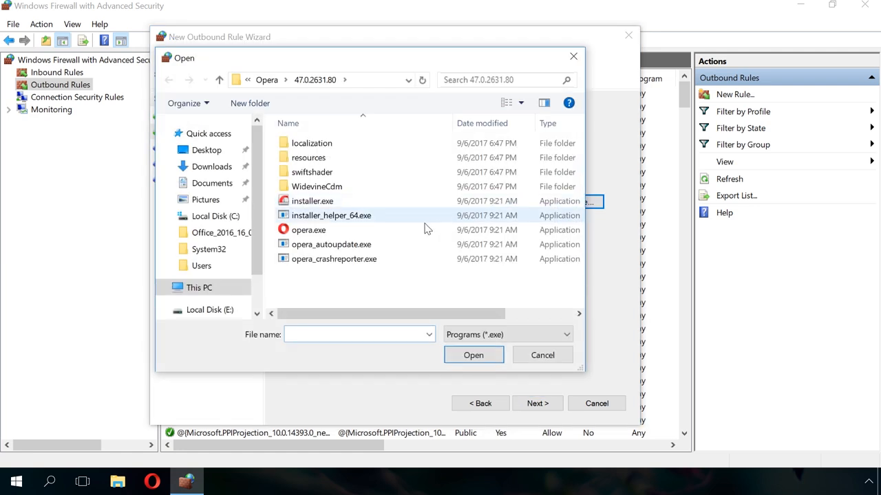
click(308, 230)
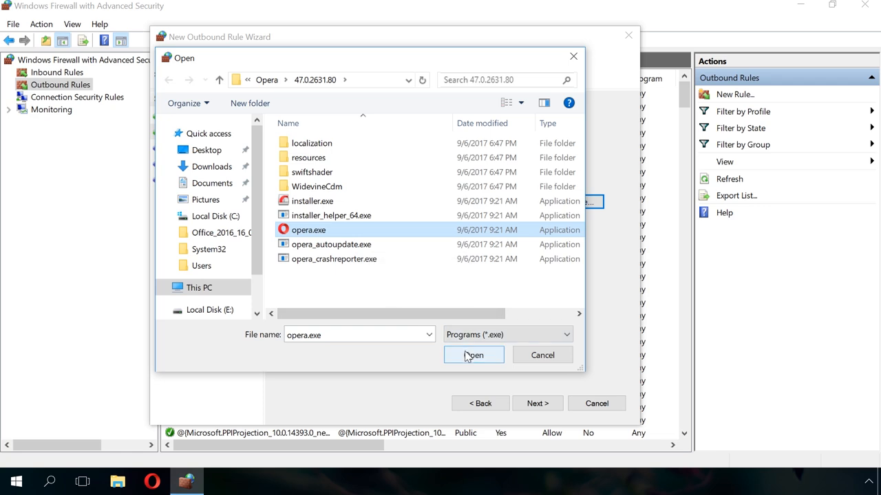
click(474, 355)
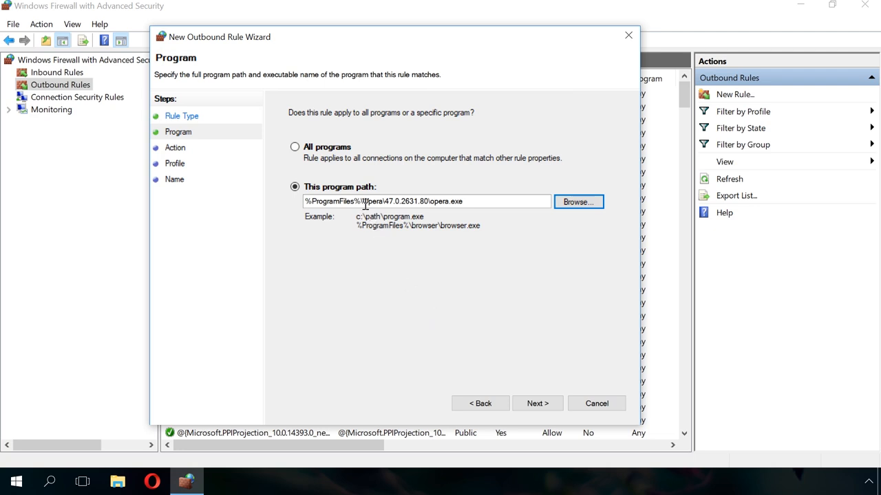
double_click(333, 201)
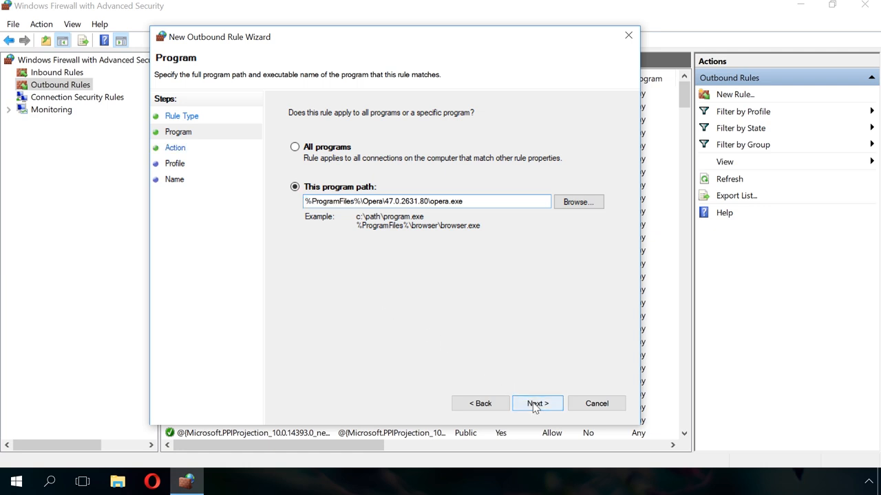
Step: Keep Block the connection as the action with Domain, Private and Public profiles checked
click(536, 403)
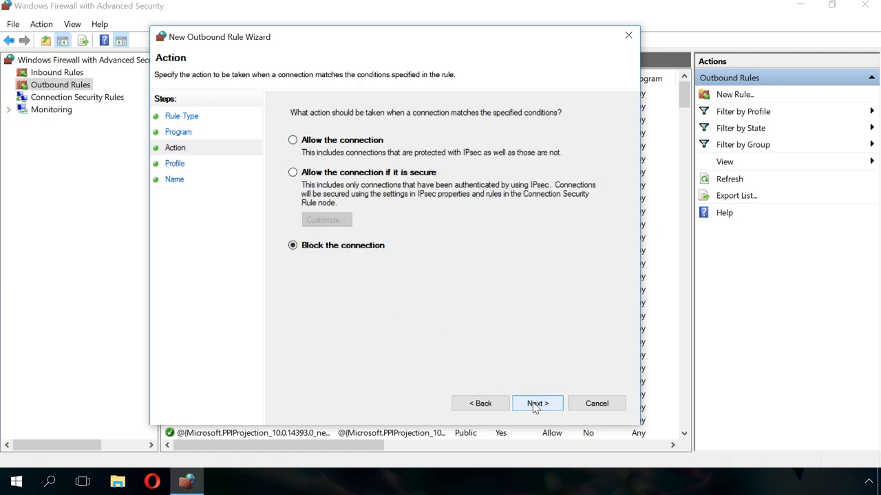
click(537, 403)
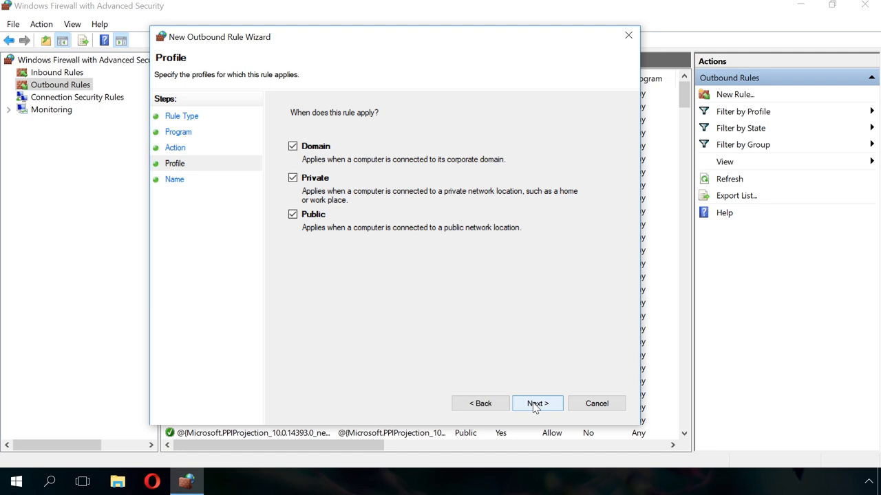
Step: Accept all three profiles, name the rule 'Block Opera' and finish the wizard
click(537, 403)
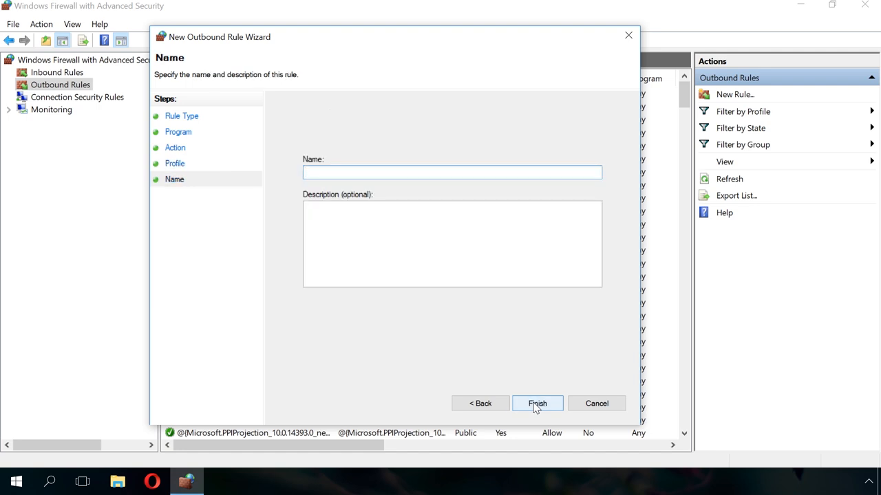
click(451, 172)
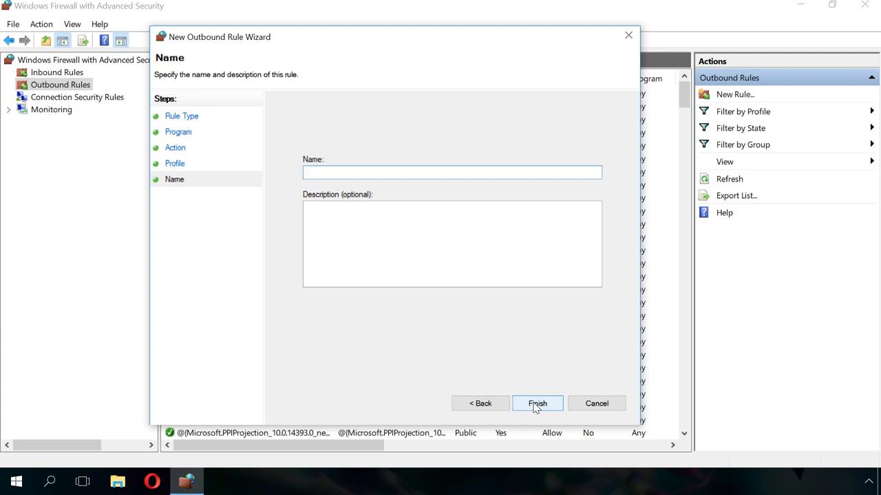
click(451, 172)
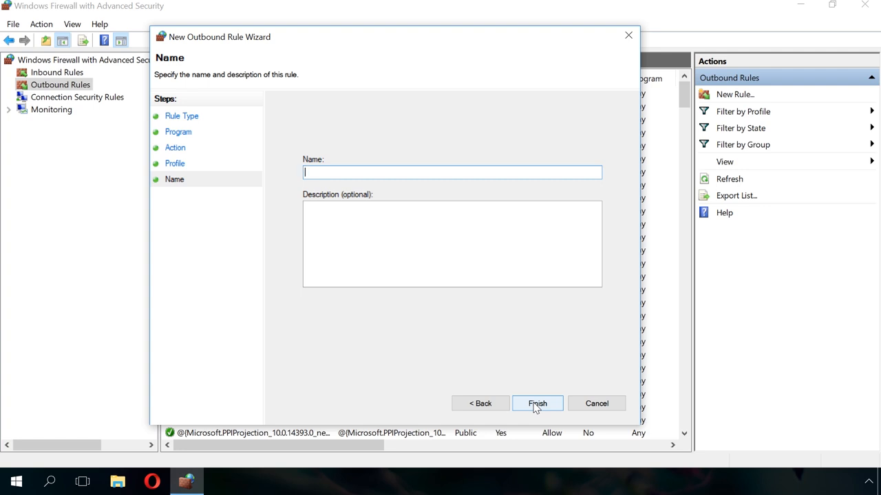
text(Block)
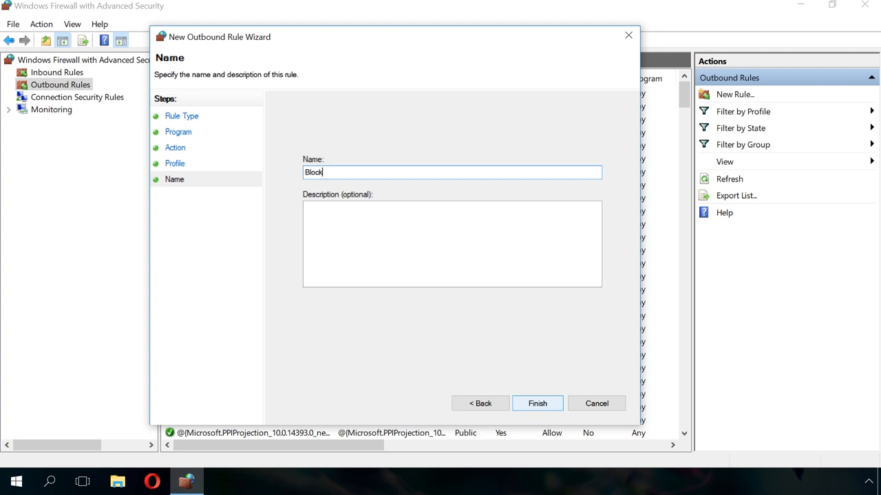
text(Opera)
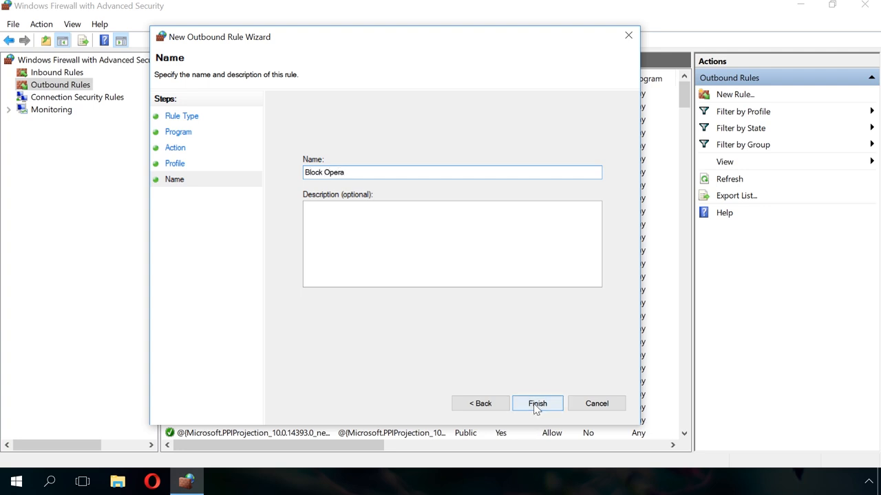
click(536, 404)
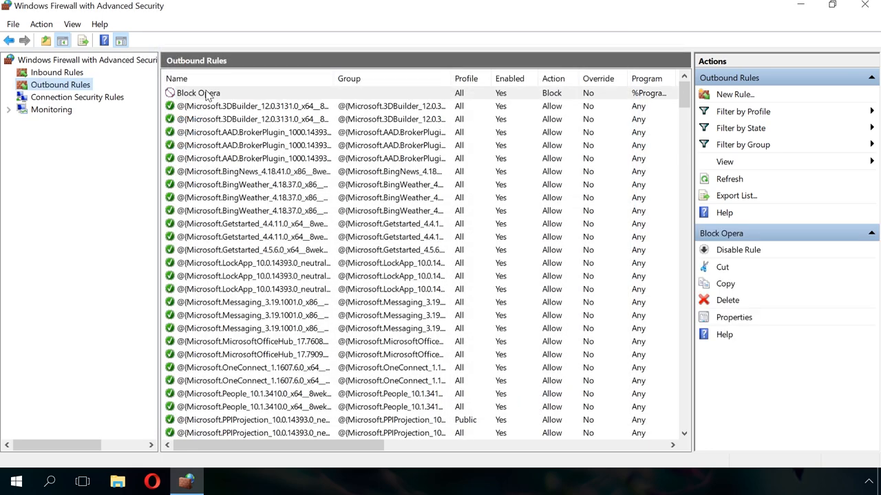
click(198, 93)
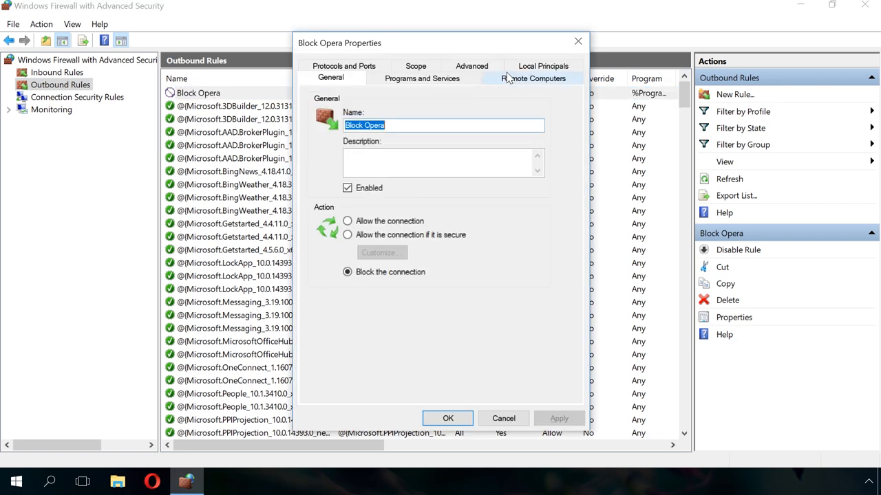
click(542, 77)
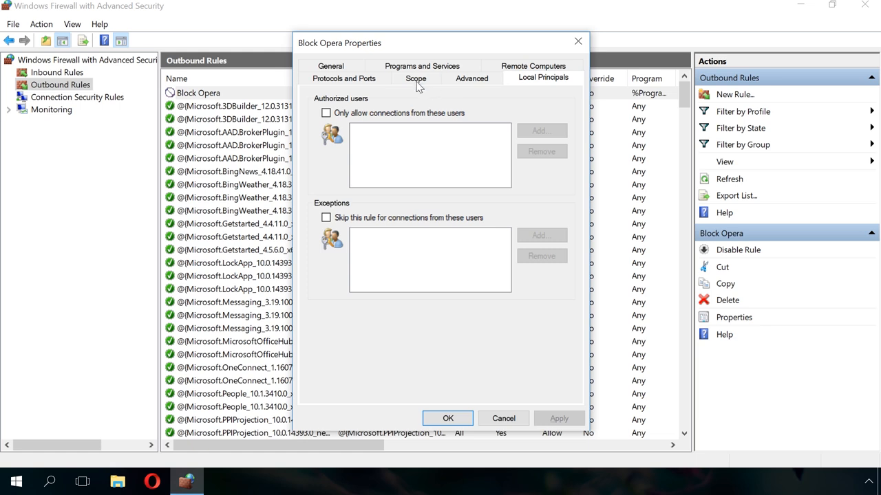
click(416, 78)
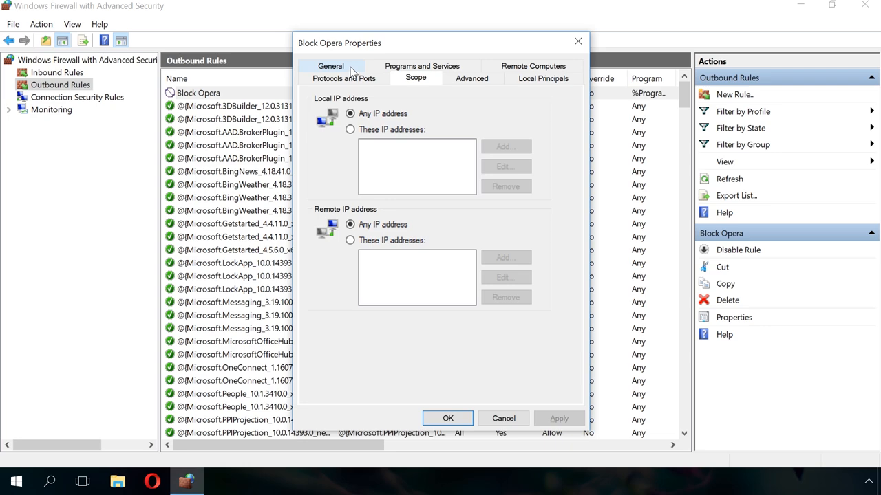
click(344, 77)
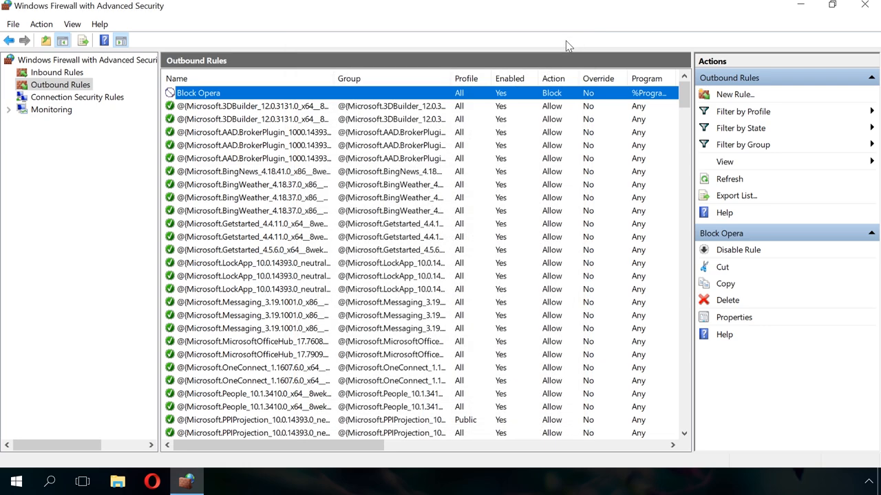
Step: Load google.com in Opera to see the access-blocked page, then return to the firewall console
click(152, 482)
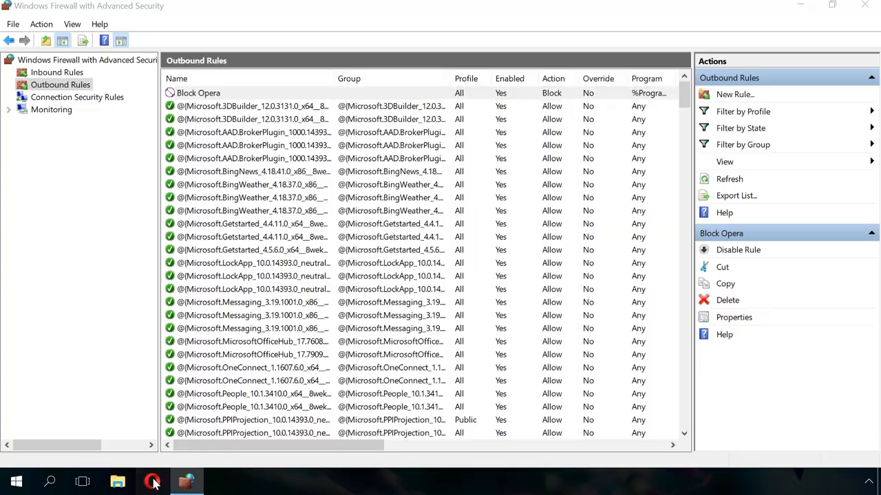
click(153, 481)
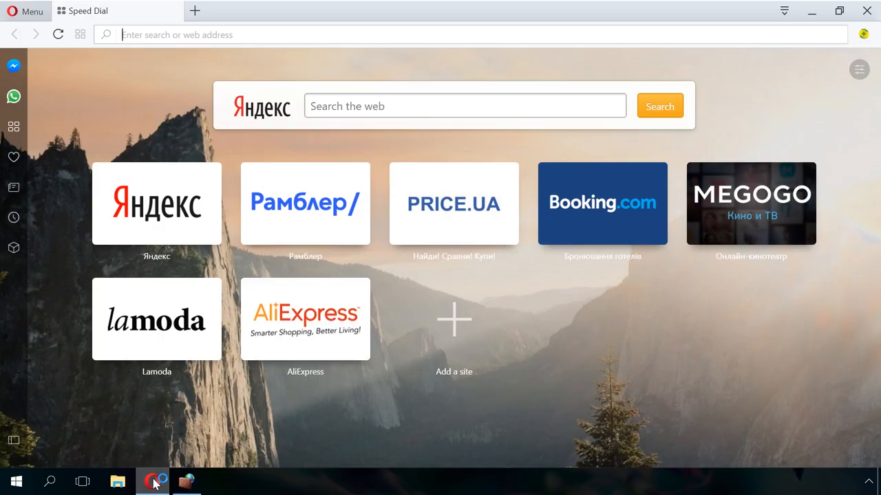
text(google.com)
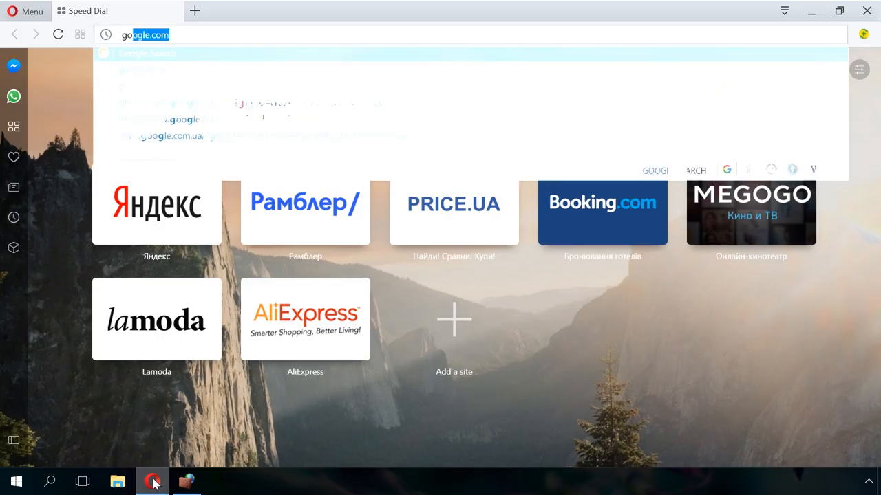
key(enter)
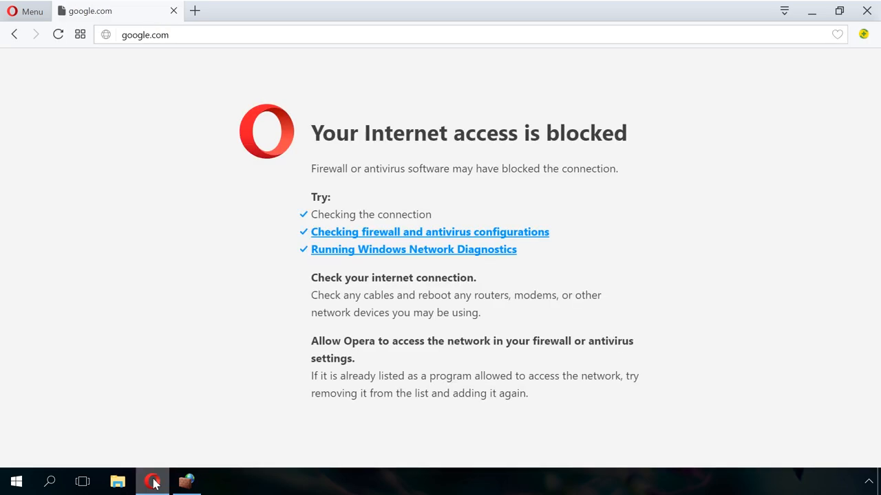
click(186, 482)
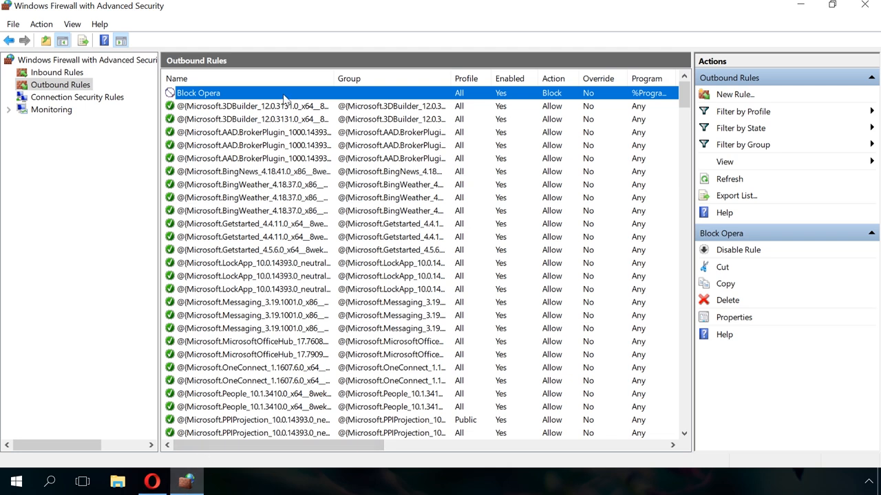
Step: Delete the Block Opera outbound rule and confirm the deletion
right_click(198, 93)
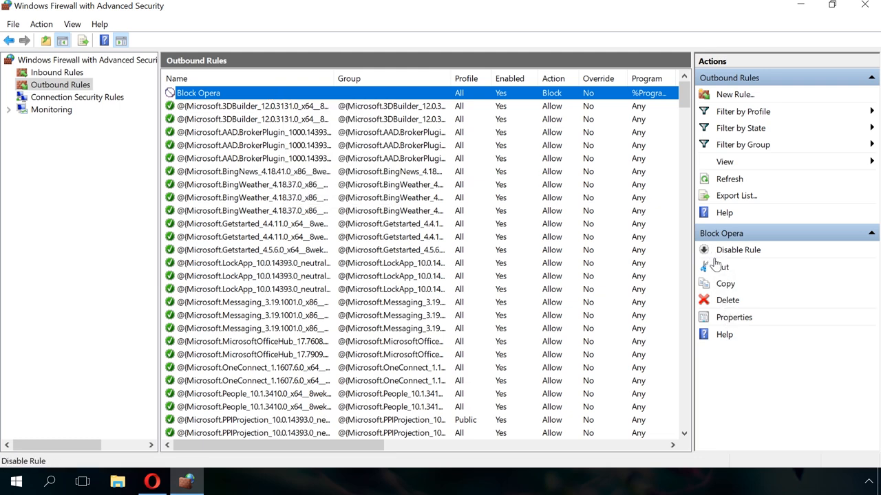
click(727, 299)
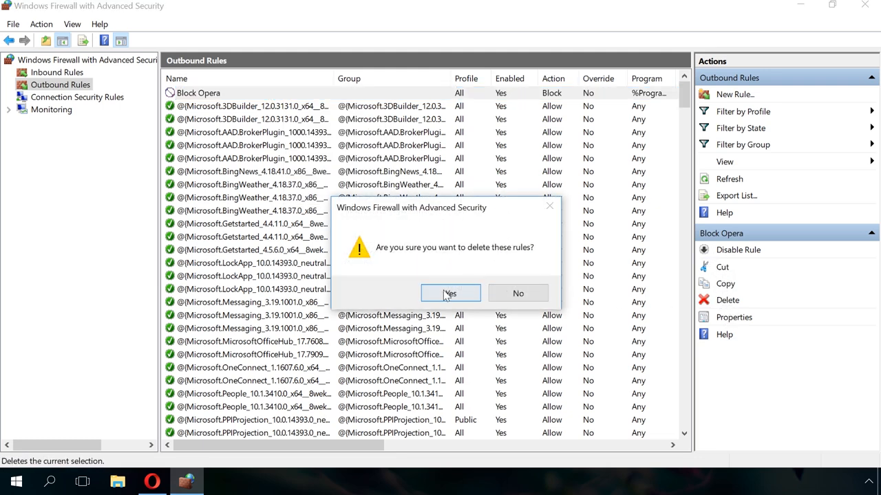
click(449, 293)
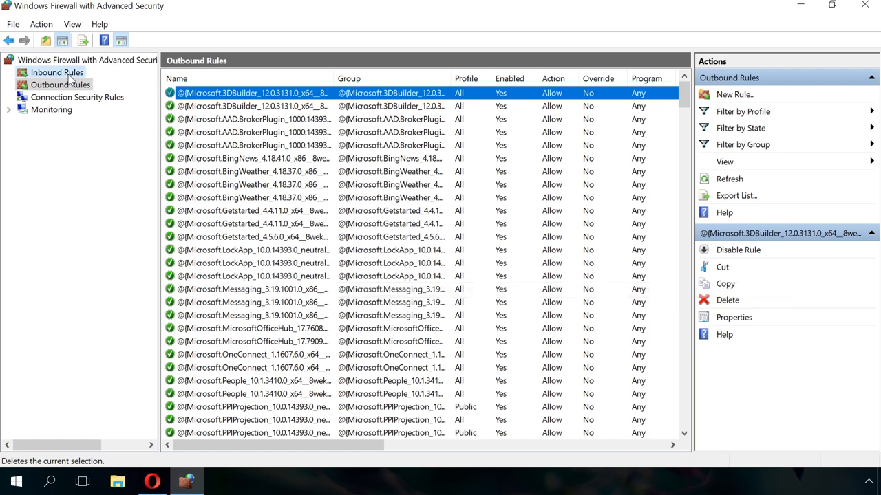
Step: Show Inbound Rules and start the New Inbound Rule Wizard
click(56, 71)
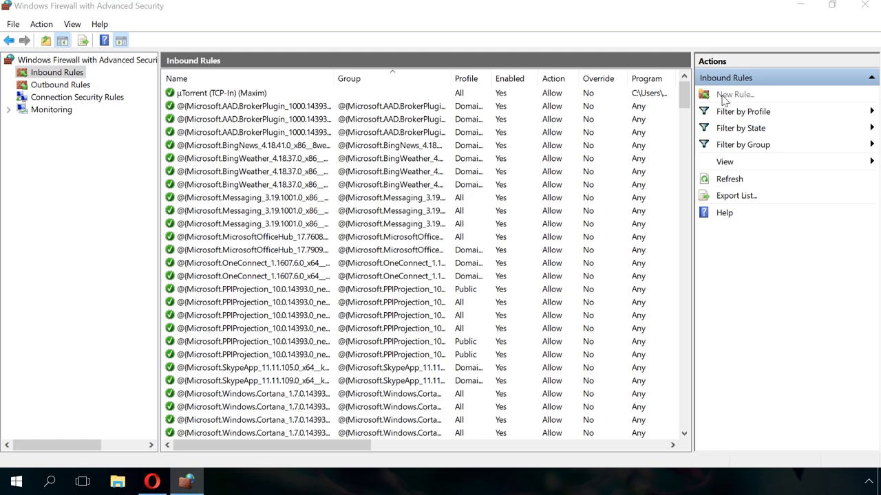
click(734, 93)
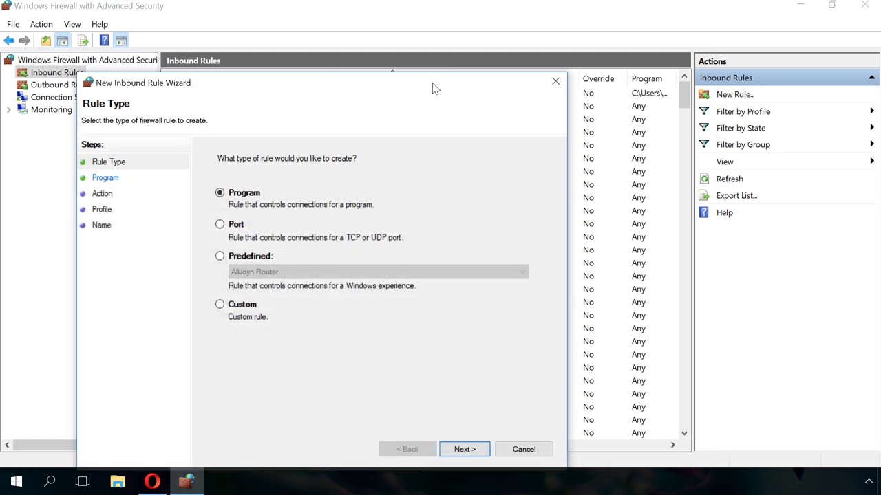